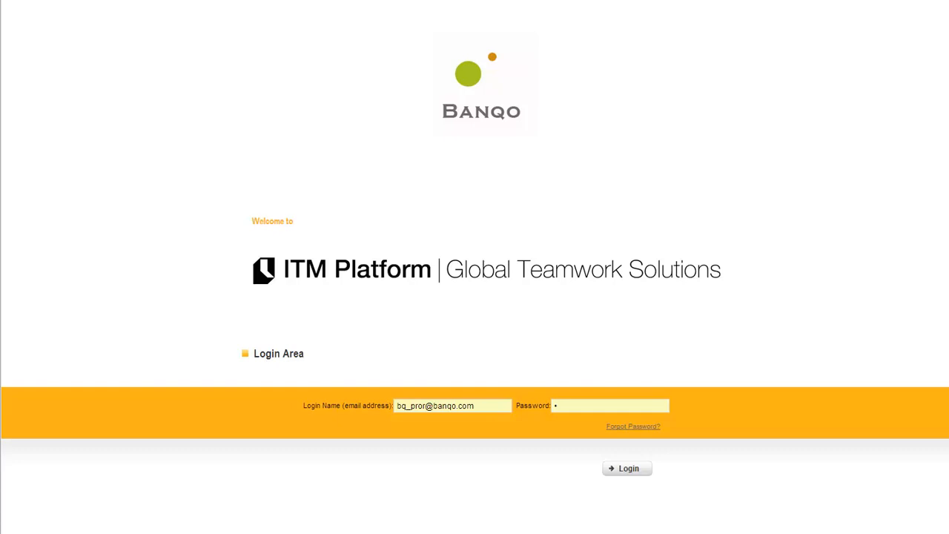
- Log in with the entered credentials and scroll My Desktop down to the My Board messages
{"action": "left_click", "coordinate": [628, 469]}
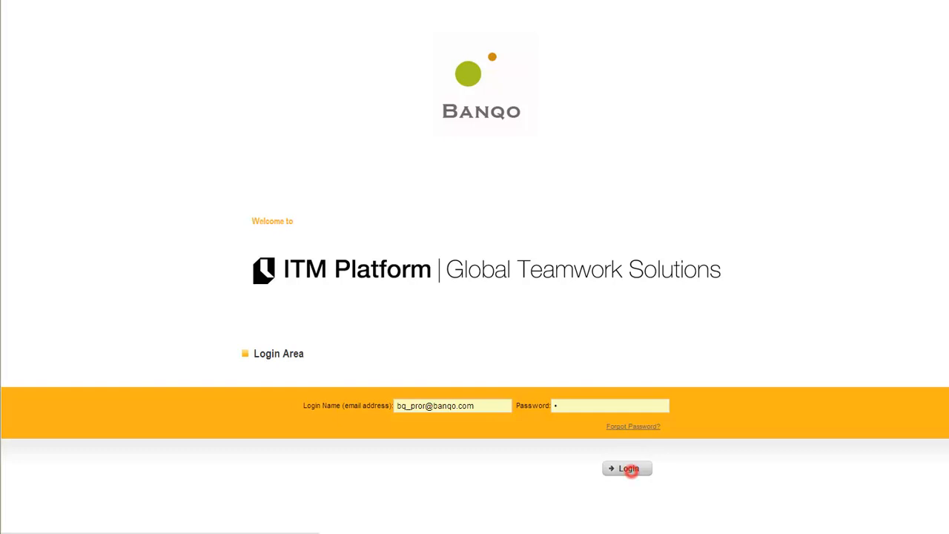
{"action": "left_click", "coordinate": [626, 468]}
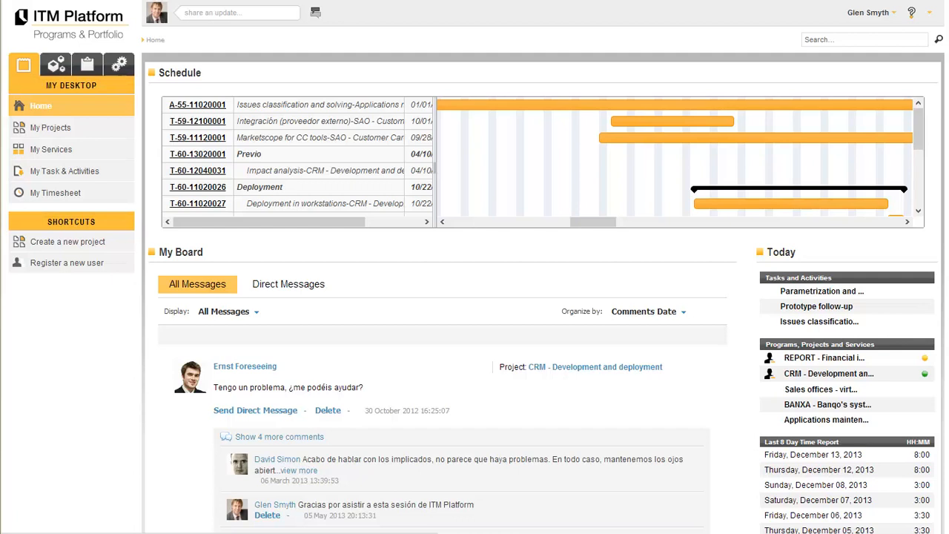
{"action": "scroll", "scroll_direction": "down", "scroll_amount": 3}
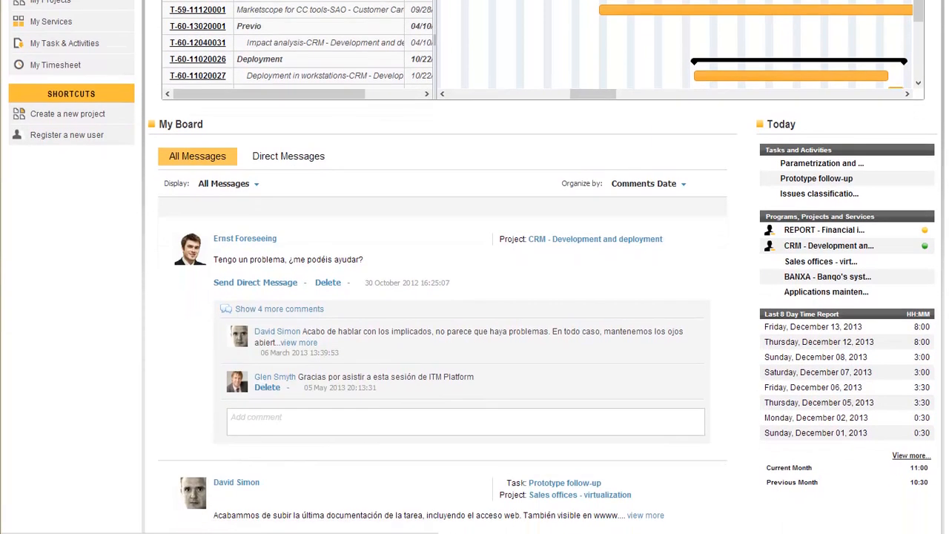
{"action": "scroll", "scroll_direction": "down", "scroll_amount": 3}
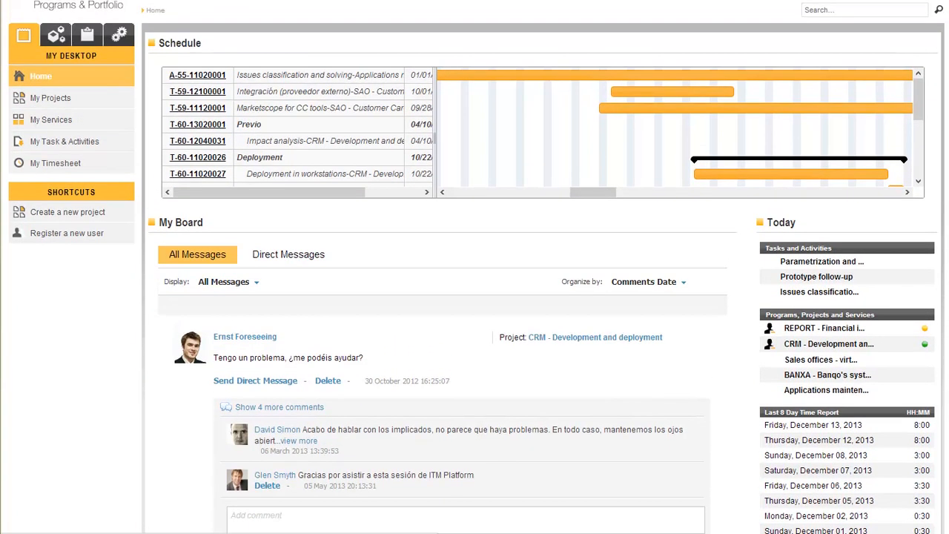
- Open Management > Main Dashboard and scroll through its demand, budget, headcount and invoicing charts
{"action": "left_click", "coordinate": [56, 35]}
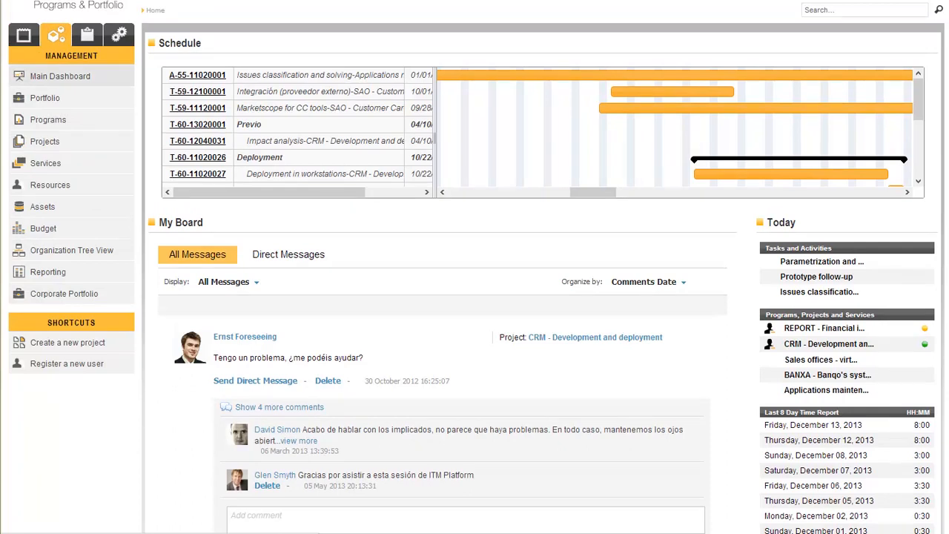
{"action": "left_click", "coordinate": [59, 76]}
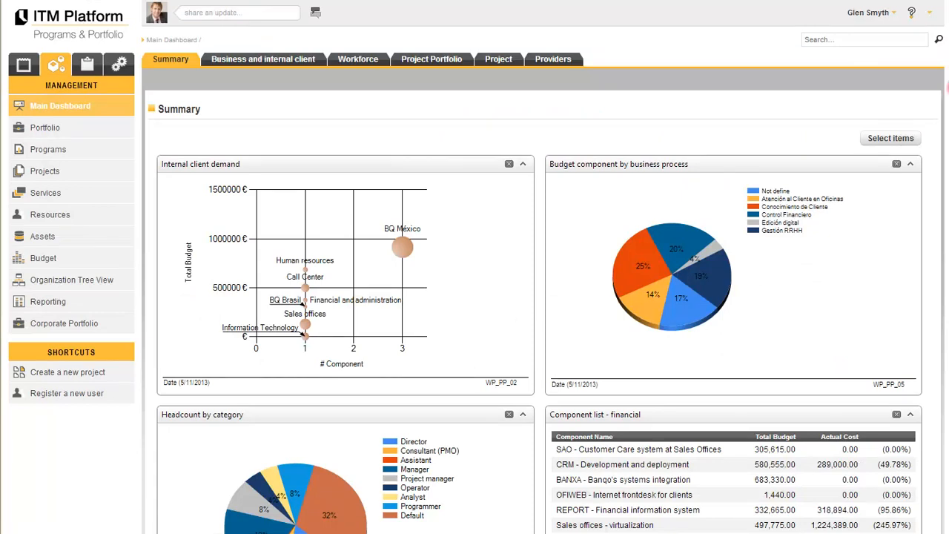
{"action": "scroll", "scroll_direction": "down", "scroll_amount": 3}
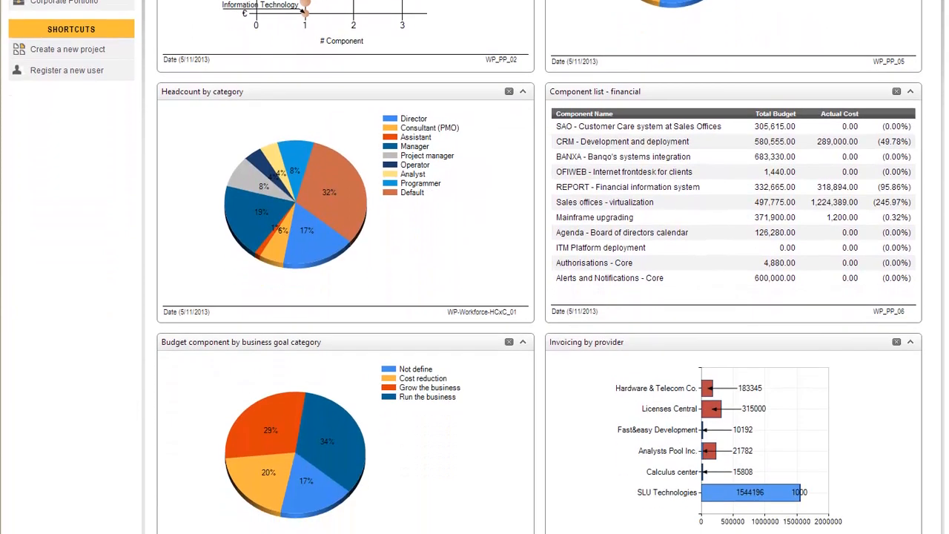
{"action": "scroll", "scroll_direction": "down", "scroll_amount": 3}
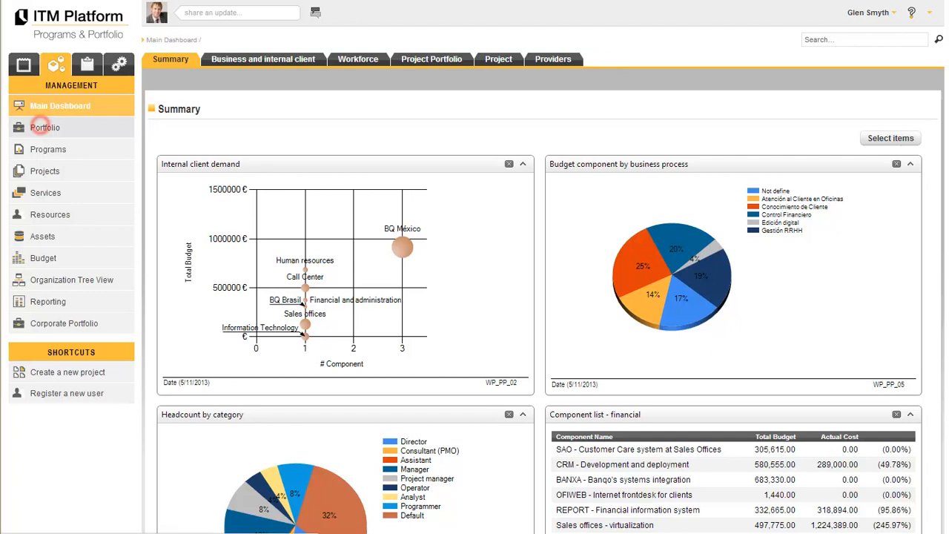
- Open the component Portfolio list and view its Financial Analysis
{"action": "left_click", "coordinate": [44, 127]}
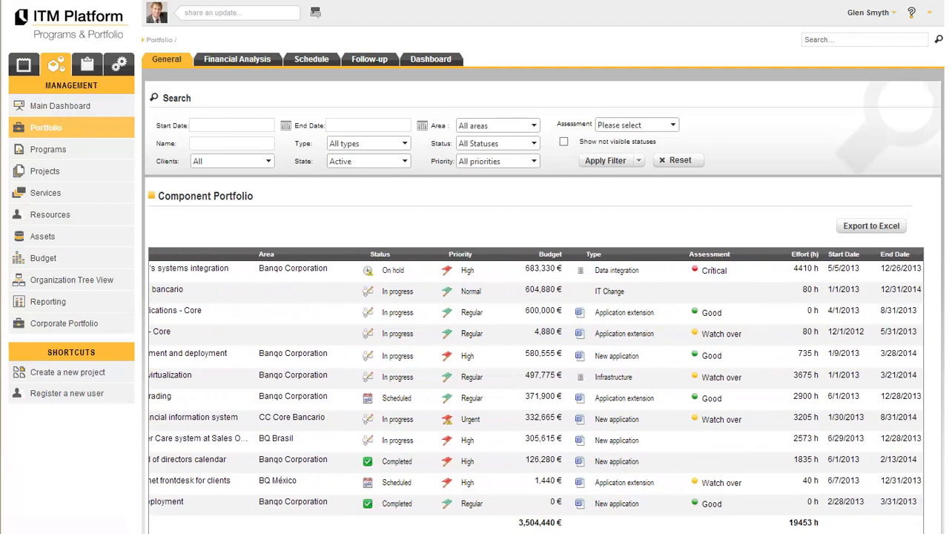
{"action": "scroll", "scroll_direction": "right", "scroll_amount": 3}
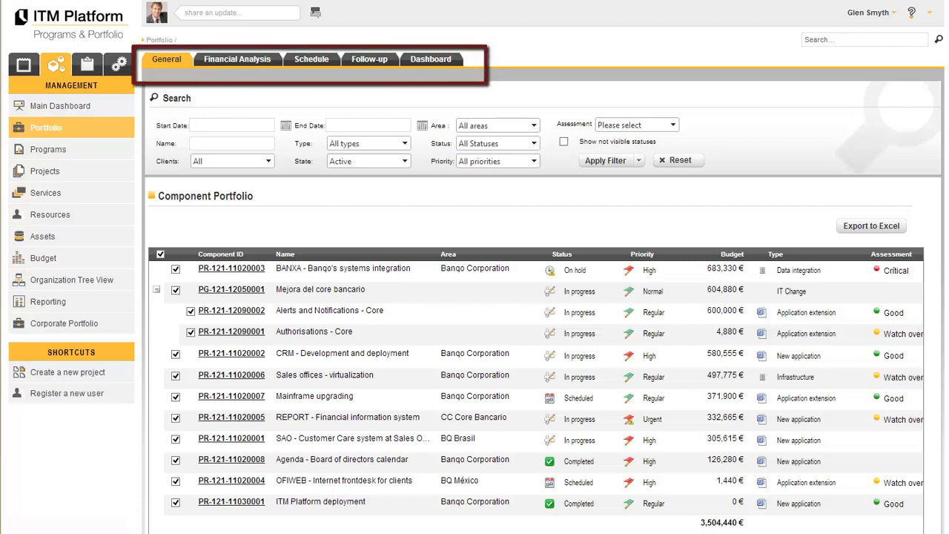
{"action": "left_click", "coordinate": [237, 59]}
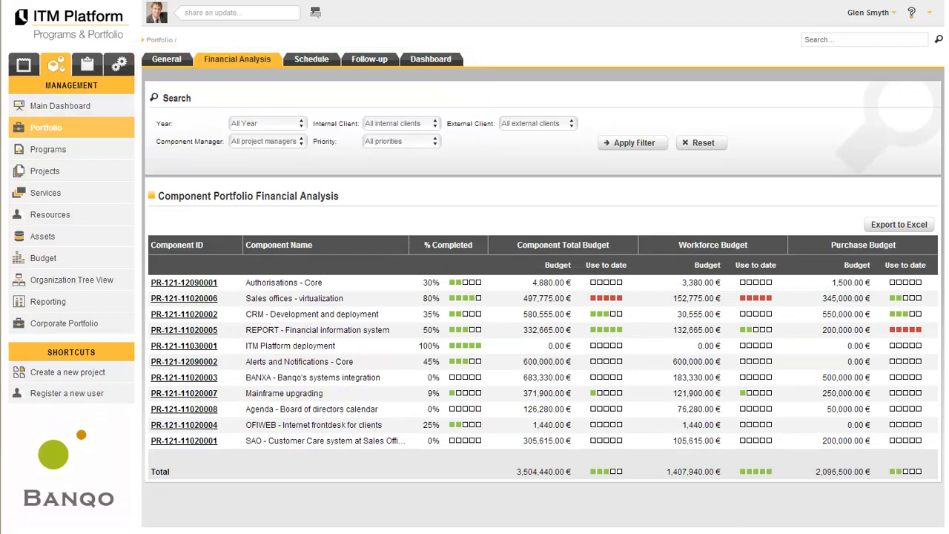
- Go through the portfolio's Schedule Gantt, Follow-up assessments and Dashboard views
{"action": "left_click", "coordinate": [312, 59]}
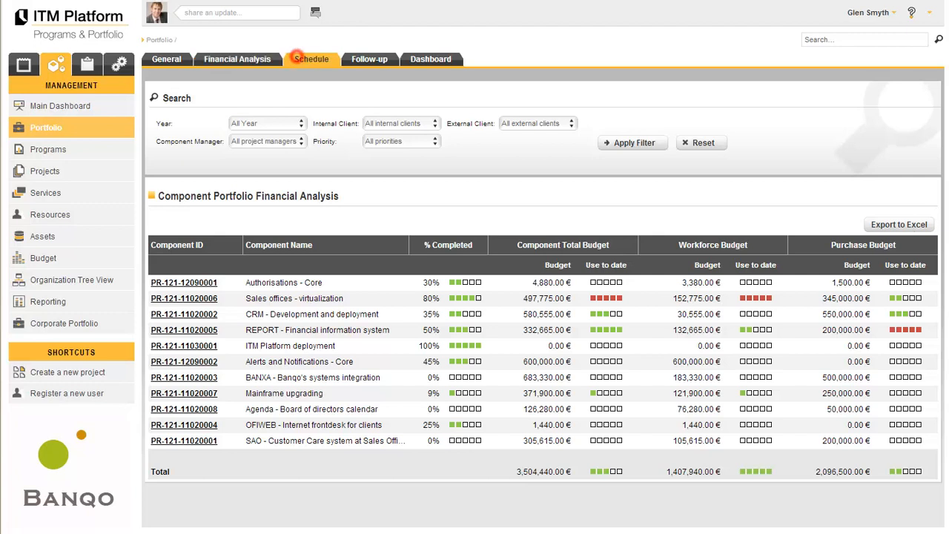
{"action": "left_click", "coordinate": [312, 60]}
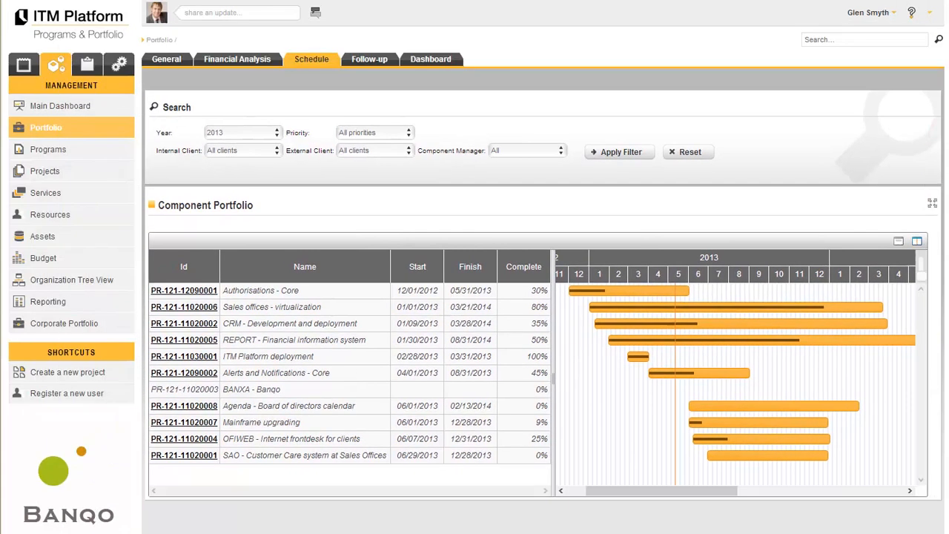
{"action": "left_click", "coordinate": [369, 60]}
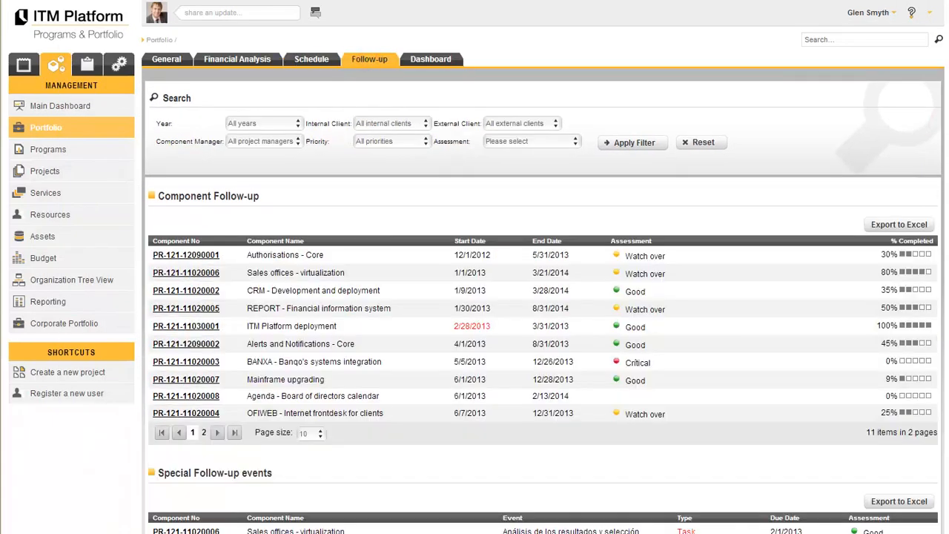
{"action": "left_click", "coordinate": [430, 60]}
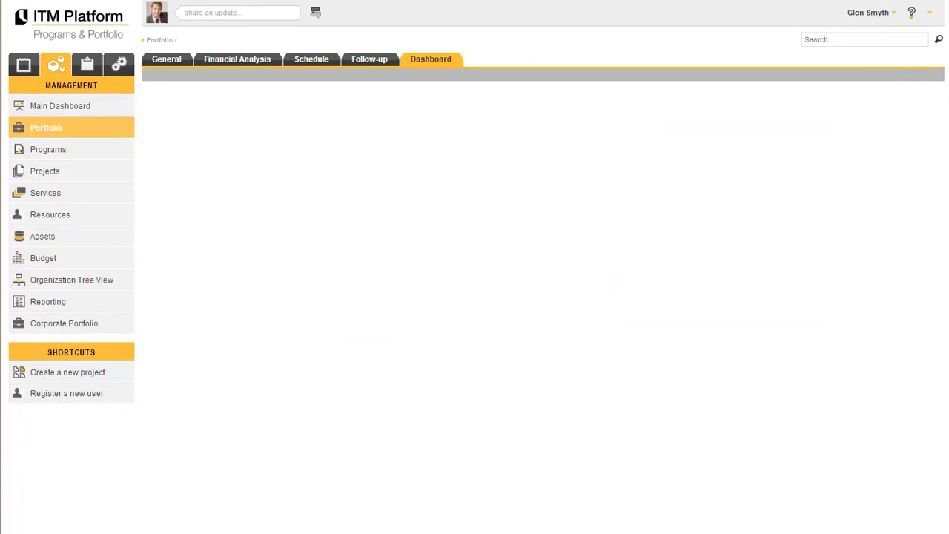
- Open the Core banking imporvement program from Programs and view its Components list
{"action": "left_click", "coordinate": [430, 59]}
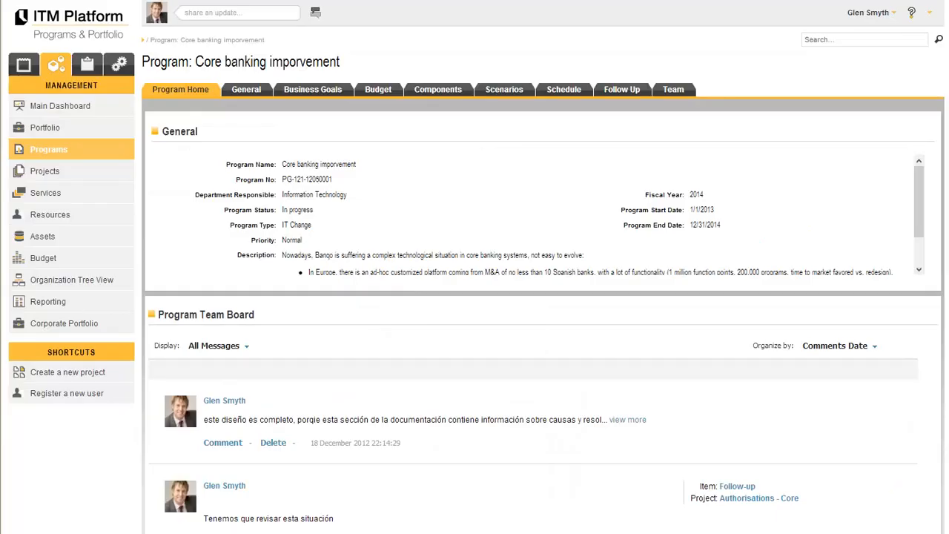
{"action": "left_click", "coordinate": [47, 148]}
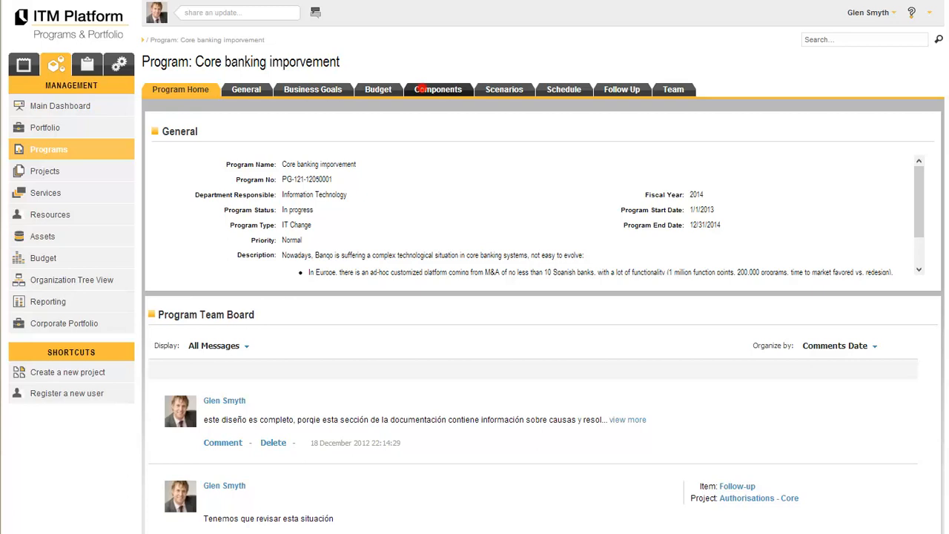
{"action": "left_click", "coordinate": [437, 89]}
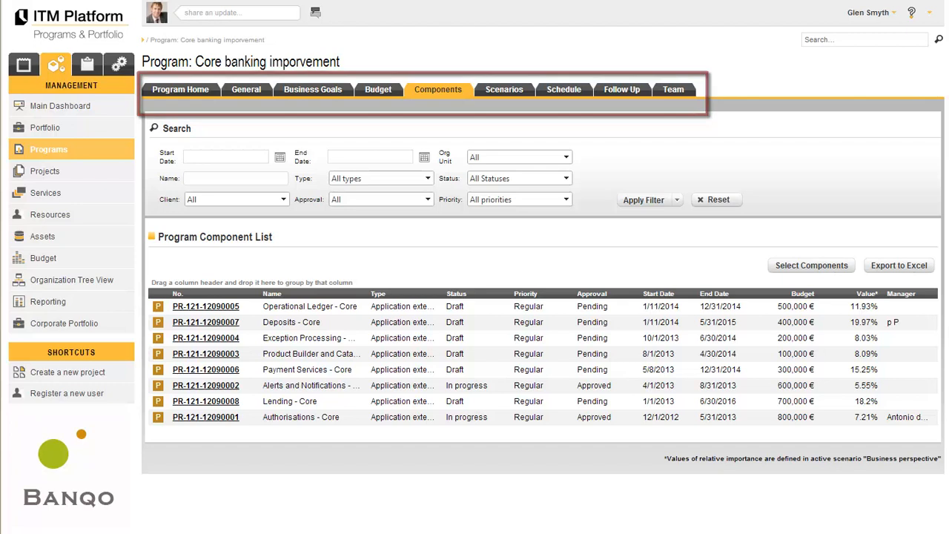
{"action": "left_click", "coordinate": [312, 89]}
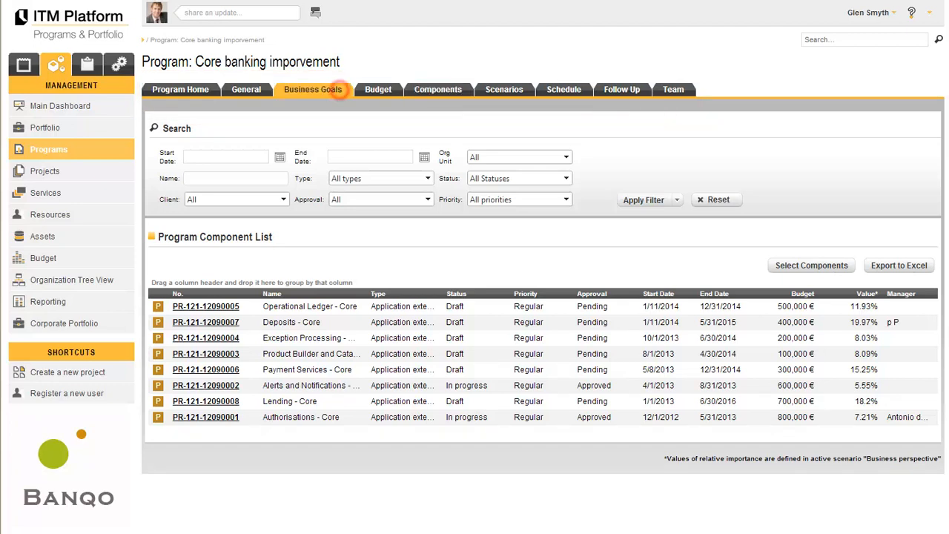
- Confirm the program's business goals from Plan 2012-2013, then open its Scenarios list
{"action": "left_click", "coordinate": [311, 89]}
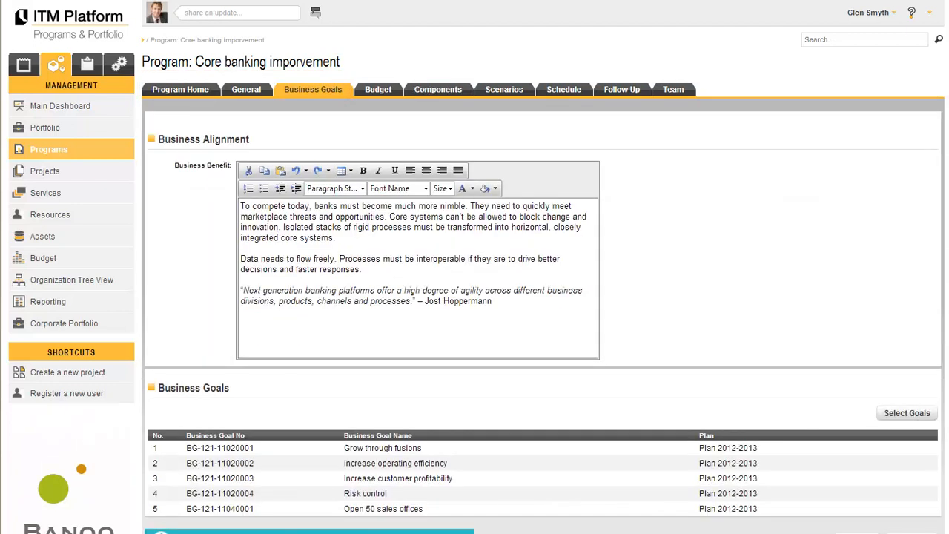
{"action": "left_click", "coordinate": [907, 412]}
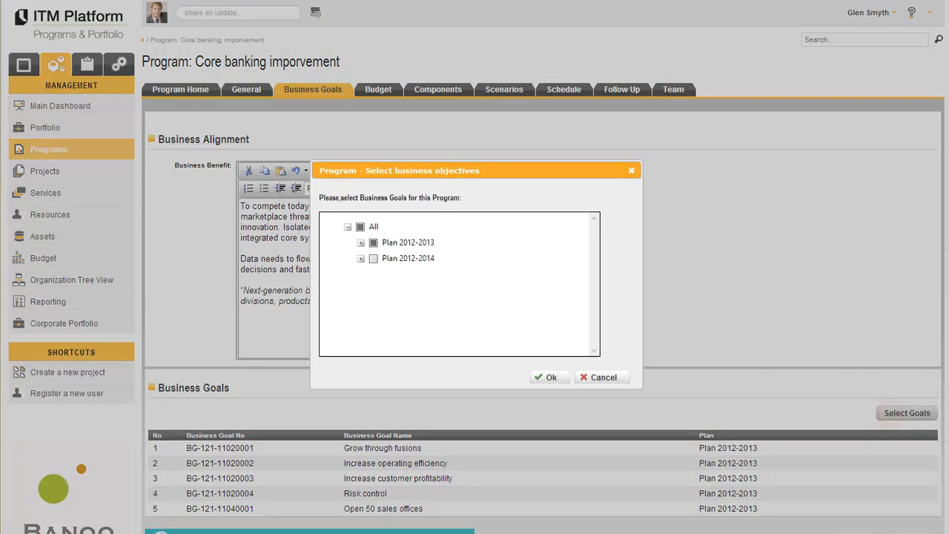
{"action": "left_click", "coordinate": [360, 243]}
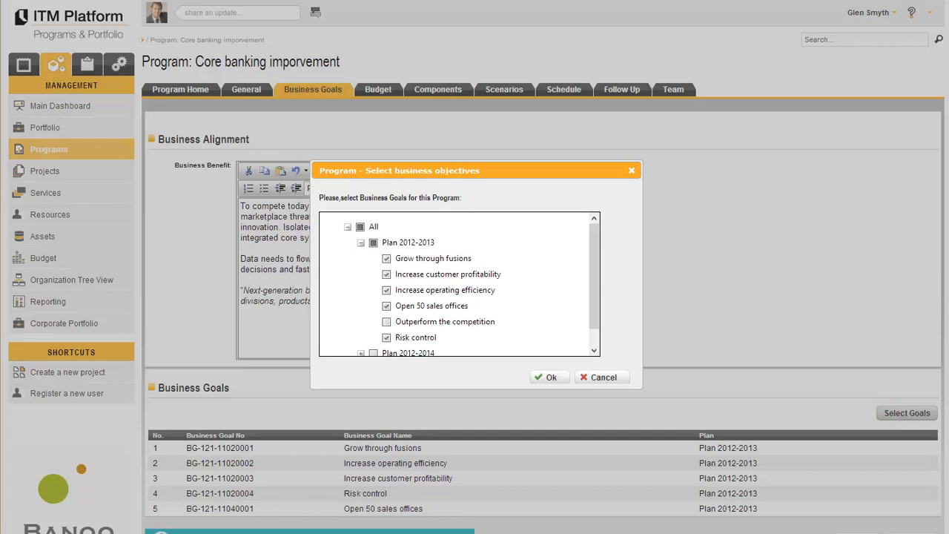
{"action": "left_click", "coordinate": [550, 377]}
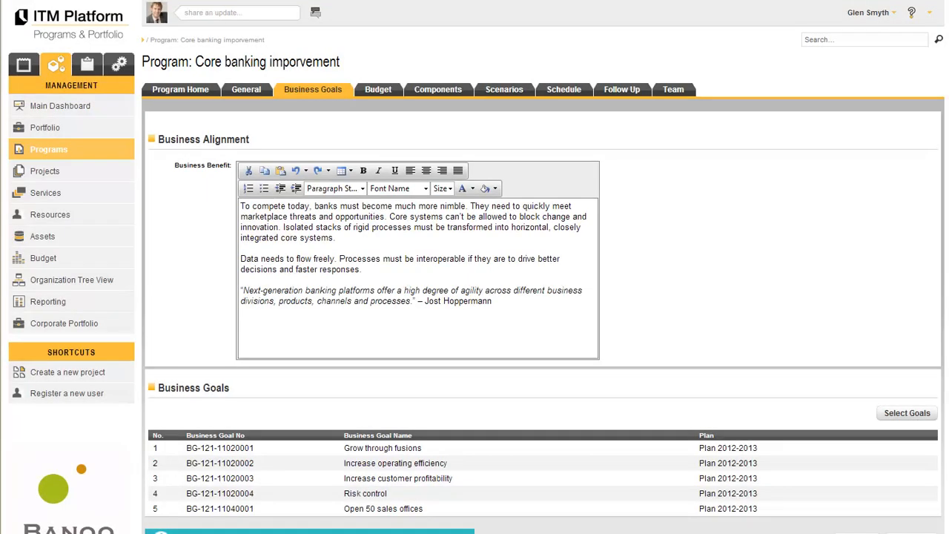
{"action": "left_click", "coordinate": [504, 89]}
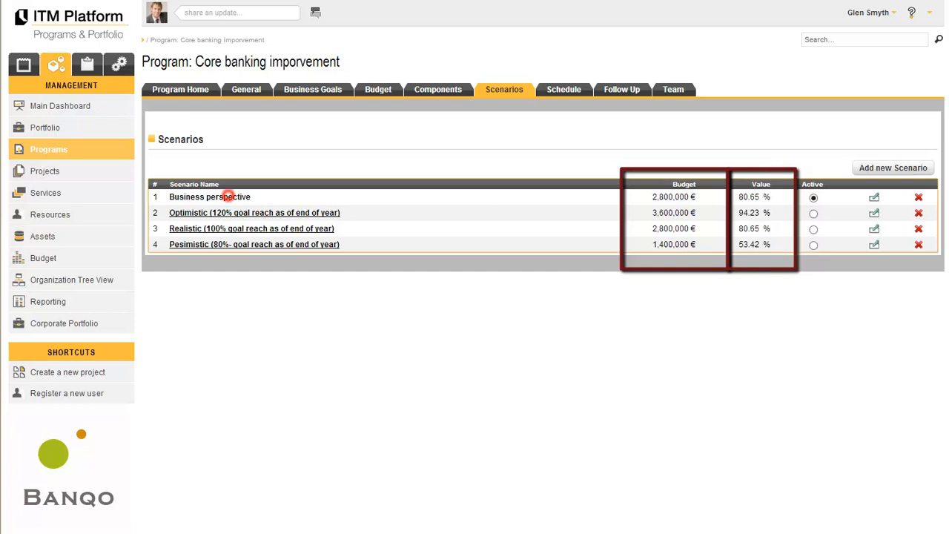
- In the Business perspective scenario, rate Increase customer profitability as important as Risk control, then view Components Prioritization
{"action": "left_click", "coordinate": [209, 196]}
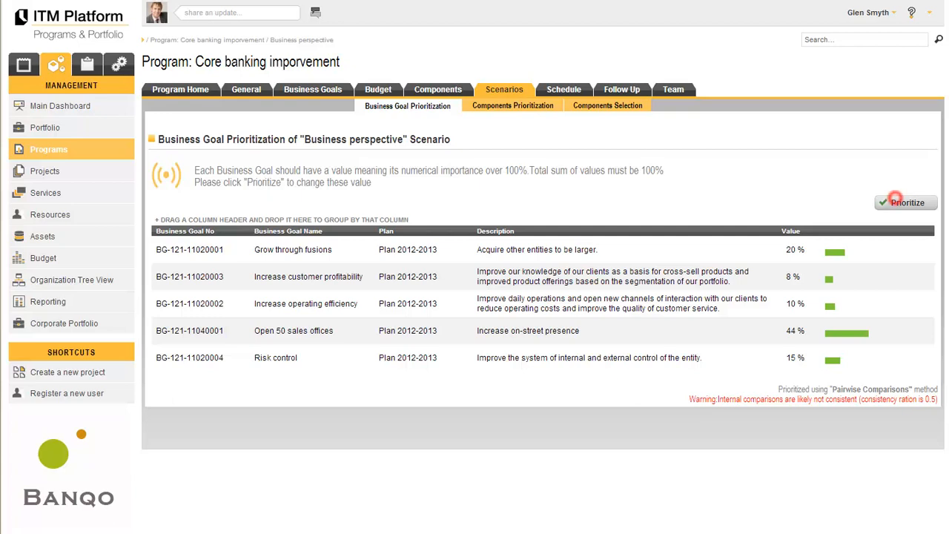
{"action": "left_click", "coordinate": [906, 202]}
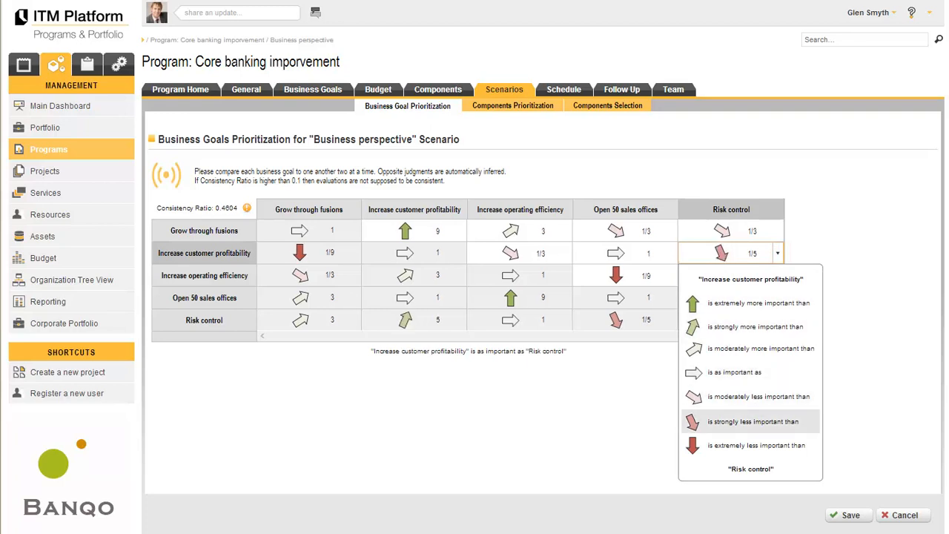
{"action": "left_click", "coordinate": [734, 371]}
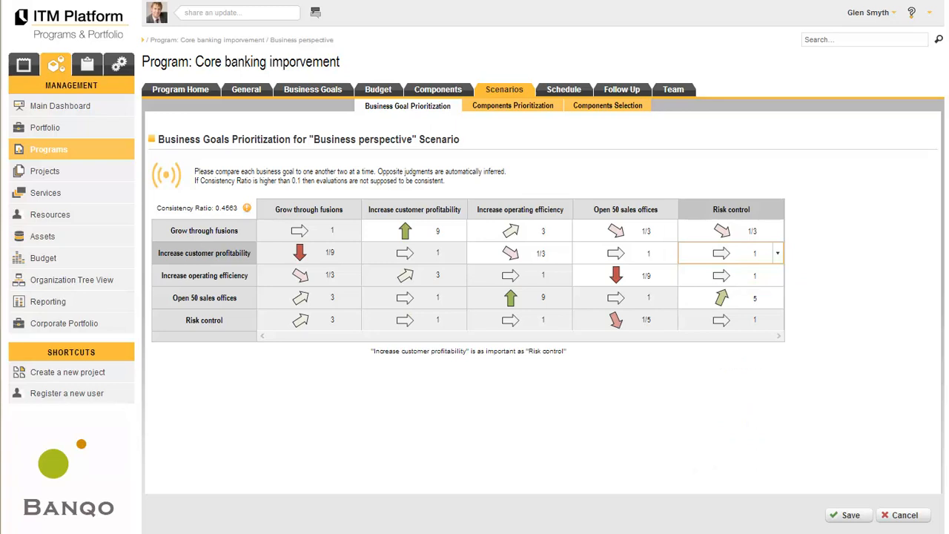
{"action": "left_click", "coordinate": [513, 105]}
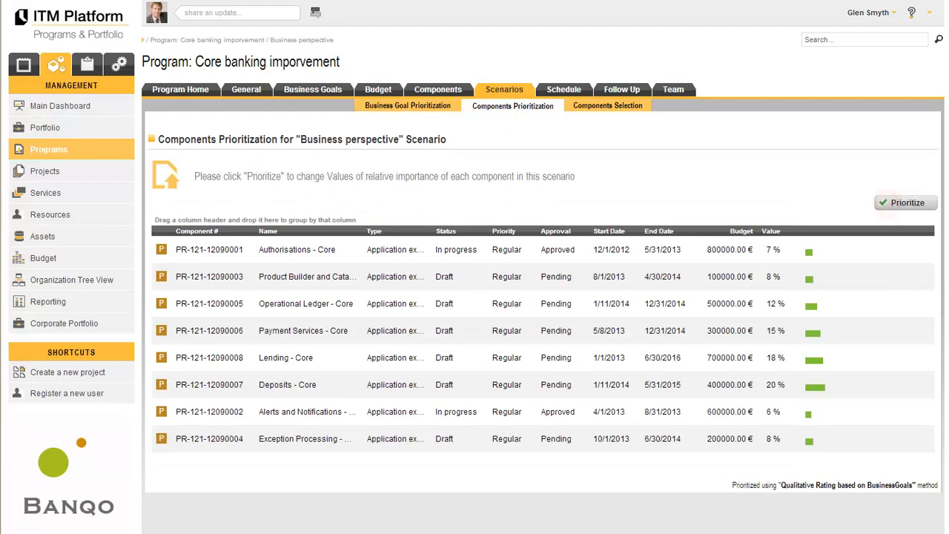
- Prioritize the components with the confirmed method and open the Components Selection analysis
{"action": "left_click", "coordinate": [904, 202]}
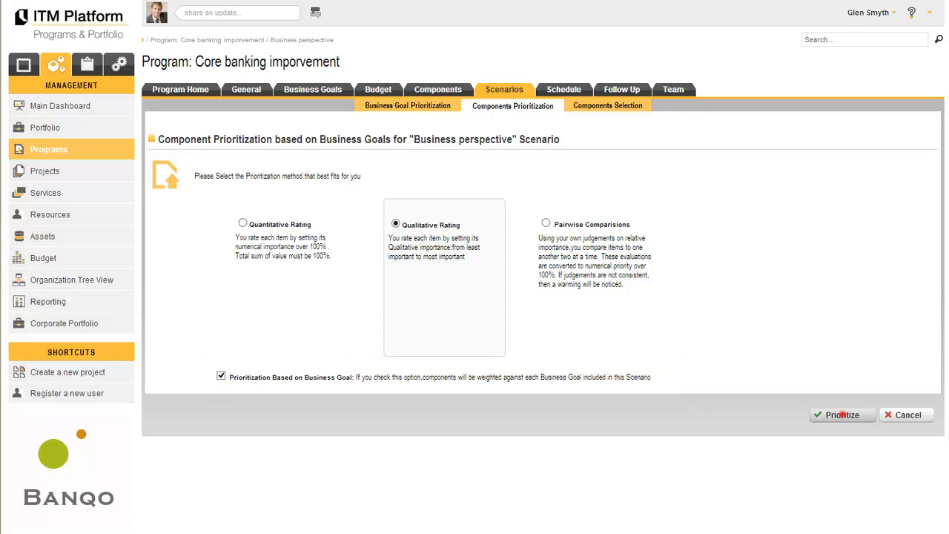
{"action": "left_click", "coordinate": [842, 415]}
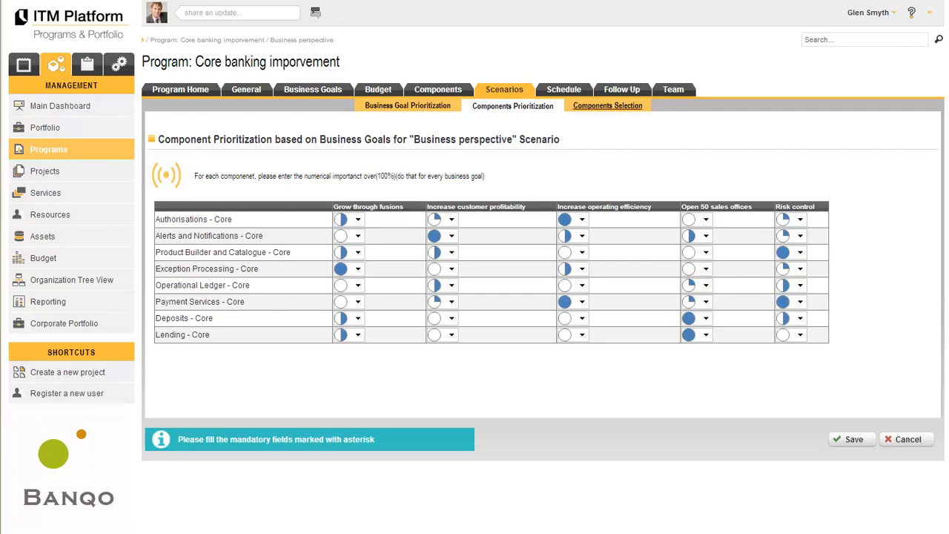
{"action": "left_click", "coordinate": [608, 105]}
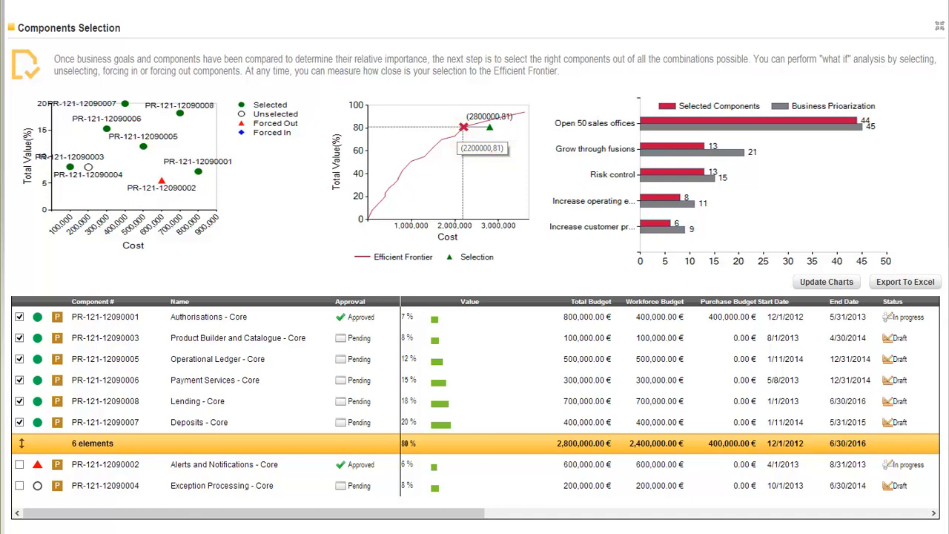
{"action": "mouse_move", "coordinate": [463, 128]}
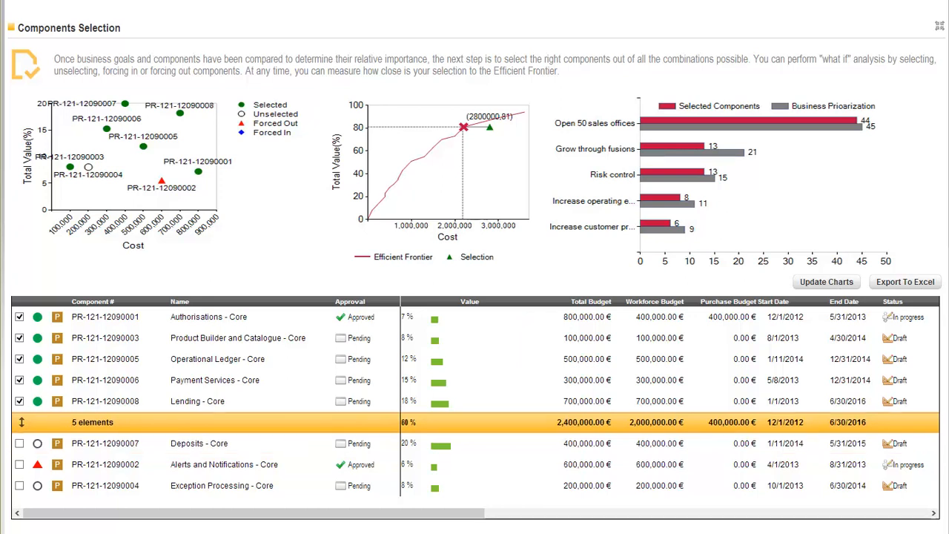
- Uncheck components to leave Authorisations, Product Builder and Operational Ledger selected at 1,400,000 €
{"action": "left_click", "coordinate": [19, 400]}
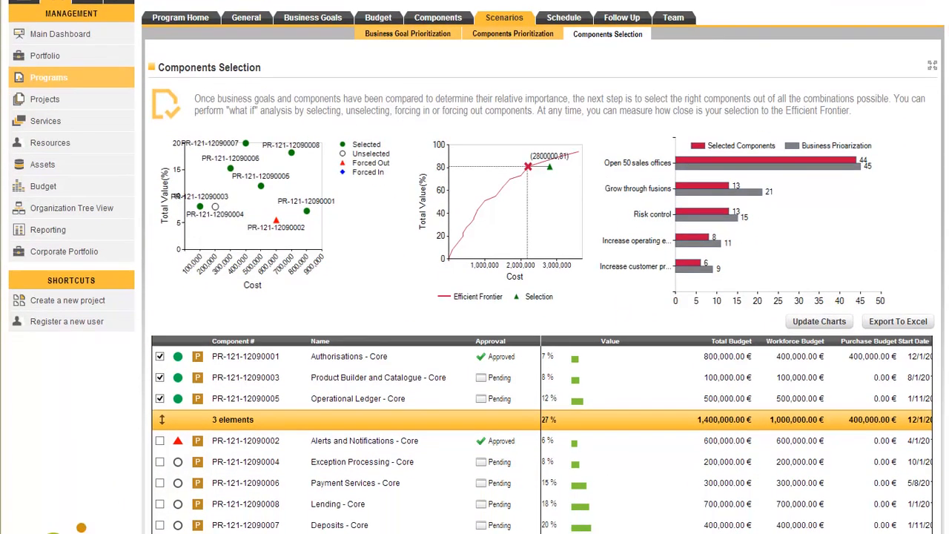
{"action": "scroll", "scroll_direction": "down", "scroll_amount": 3}
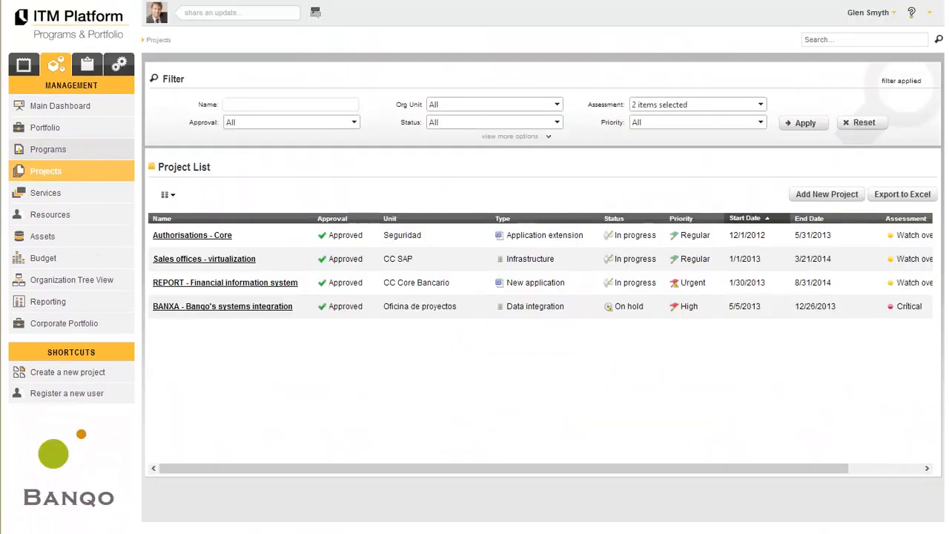
- Filter the project list on a Top Down - Total Budget of 100000 and apply it
{"action": "left_click", "coordinate": [861, 122]}
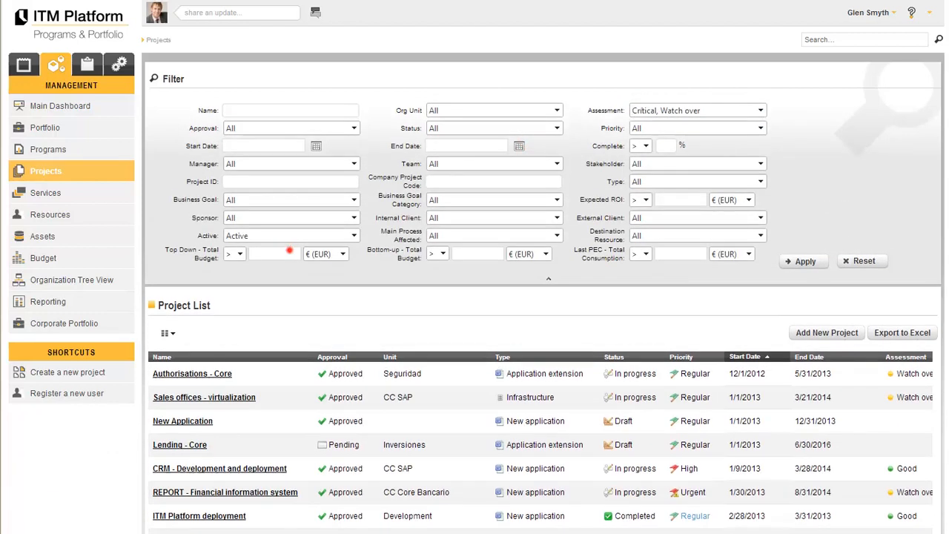
{"action": "type", "text": "10"}
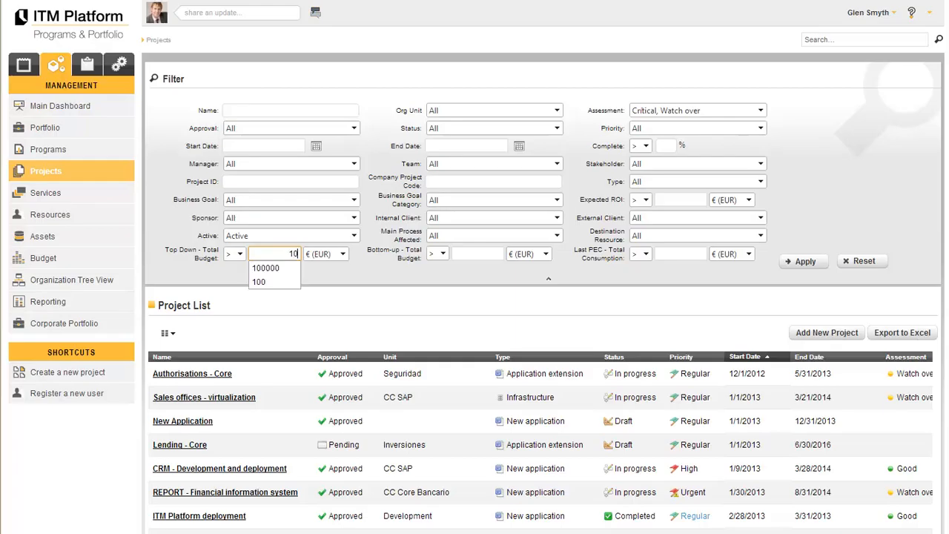
{"action": "left_click", "coordinate": [265, 267]}
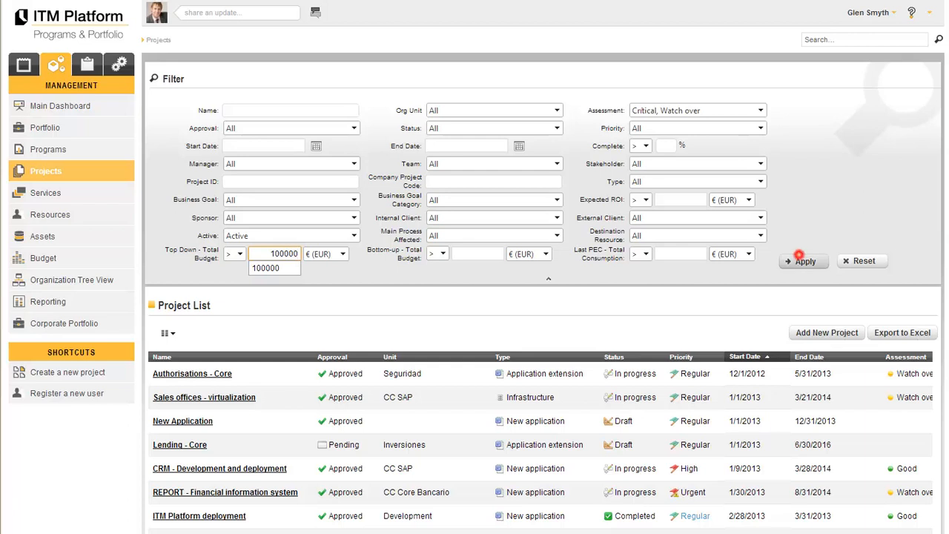
{"action": "left_click", "coordinate": [804, 261]}
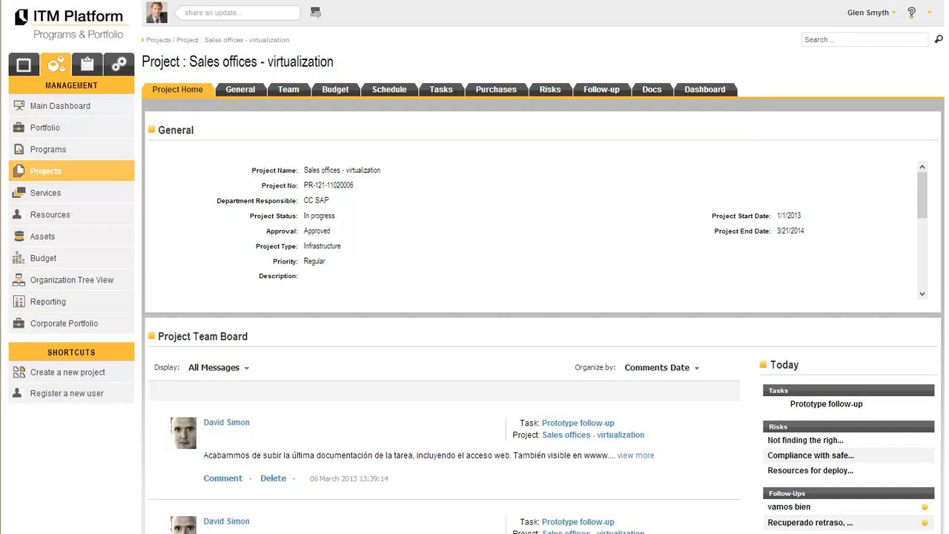
- View the Sales offices - virtualization project's top-down, bottom-up, actual and PEC budget figures
{"action": "left_click", "coordinate": [335, 89]}
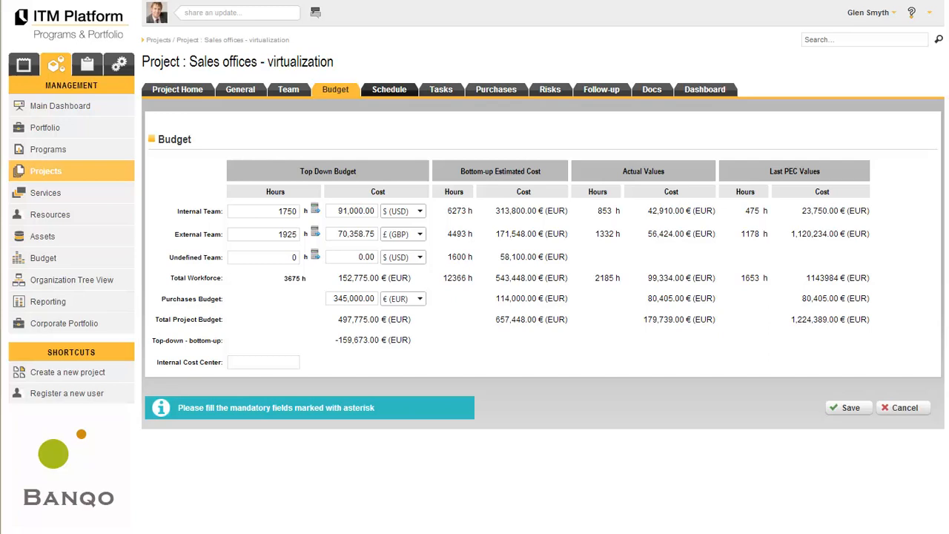
- View the project's Gantt schedule and open the Prototype follow-up task's details
{"action": "left_click", "coordinate": [388, 89]}
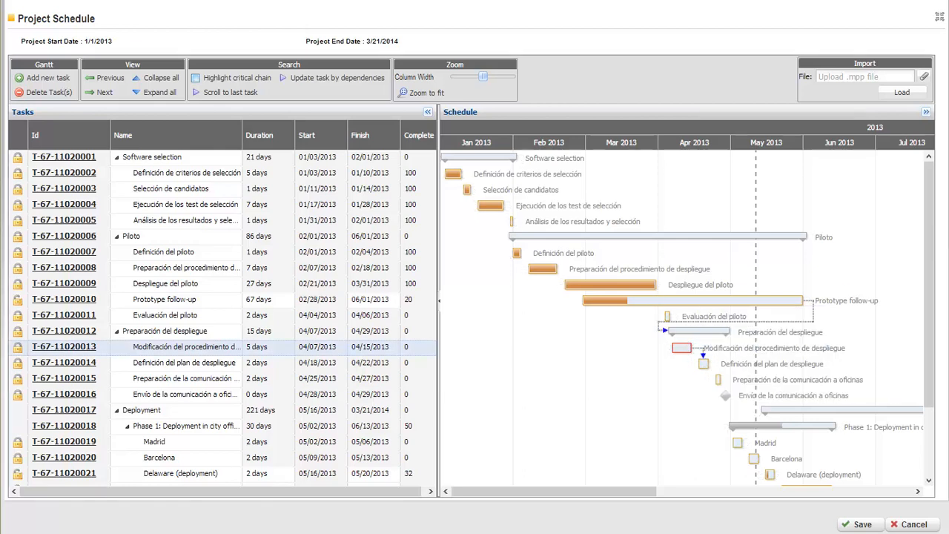
{"action": "left_click", "coordinate": [163, 299]}
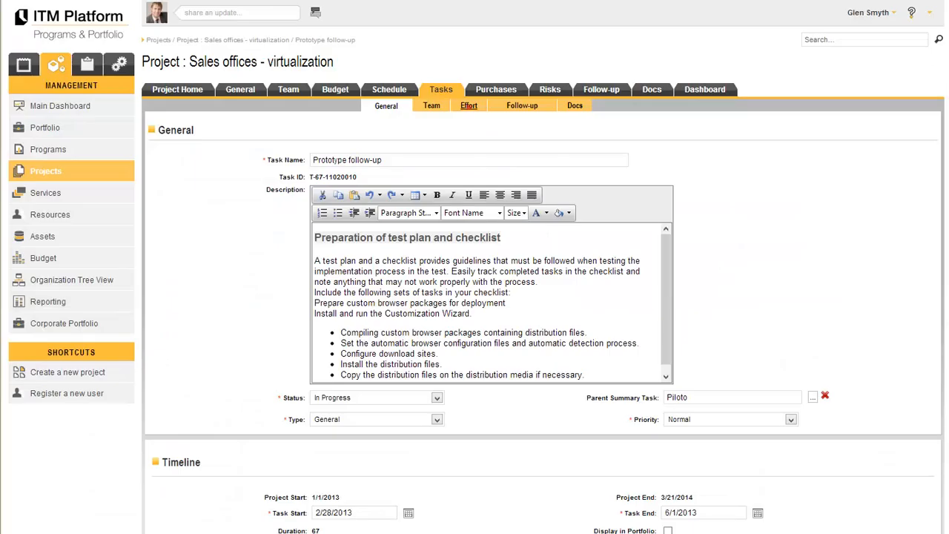
- Review the task's effort assignments, then show the project's purchase accounts totaling 114,000 € with invoices
{"action": "left_click", "coordinate": [468, 105]}
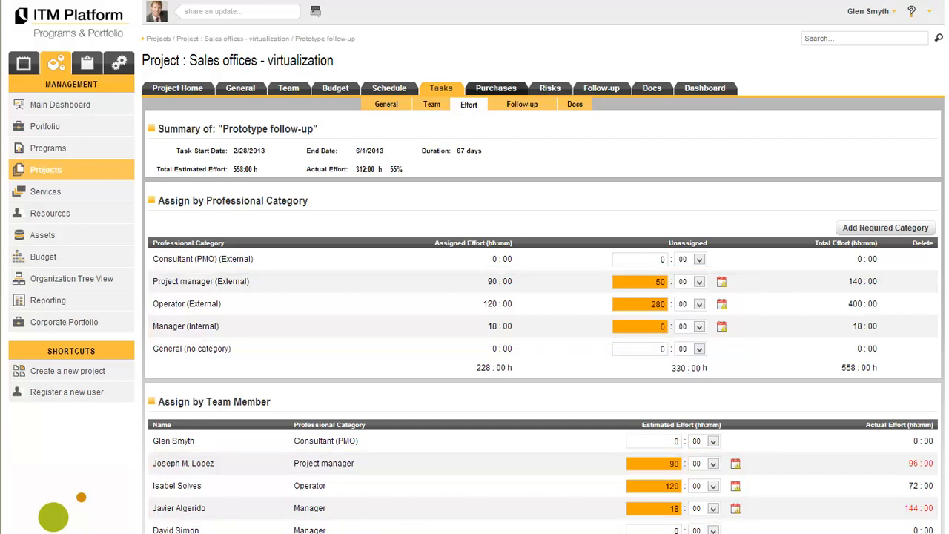
{"action": "left_click", "coordinate": [495, 88]}
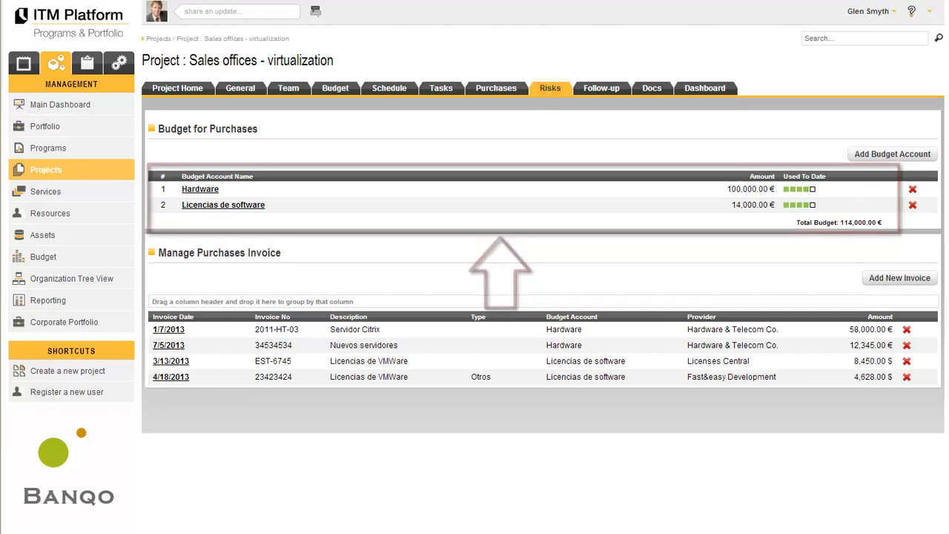
- Review the project's risks, follow-up entries, documents and dashboard, then move to organization management
{"action": "left_click", "coordinate": [550, 88]}
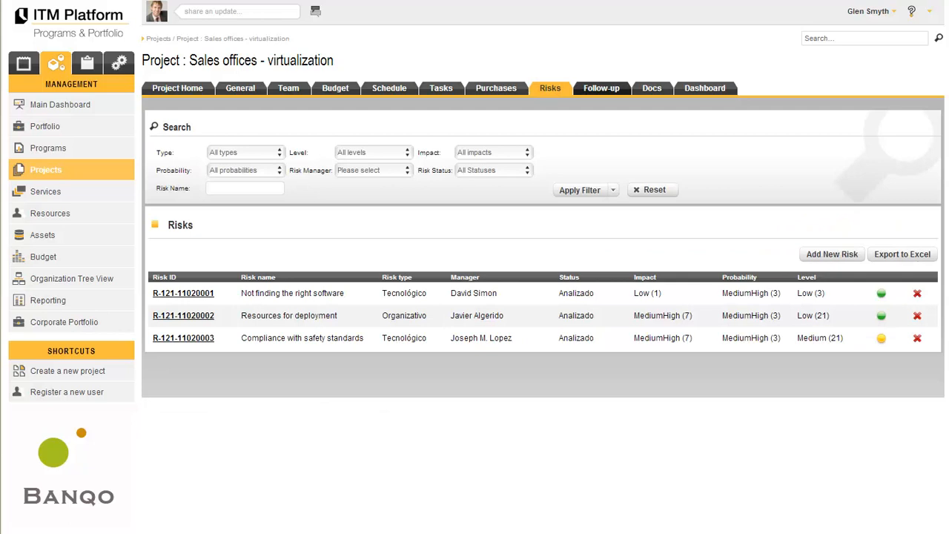
{"action": "left_click", "coordinate": [601, 88]}
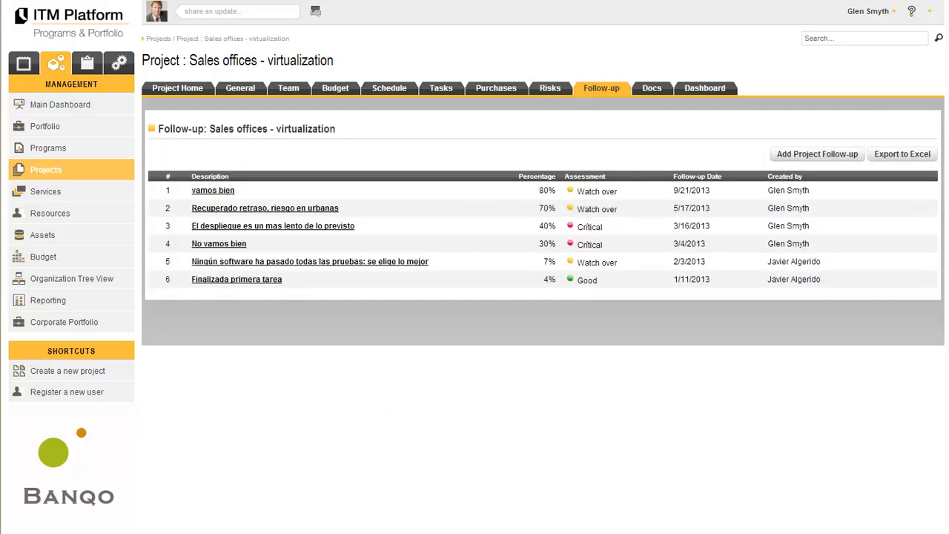
{"action": "left_click", "coordinate": [653, 88]}
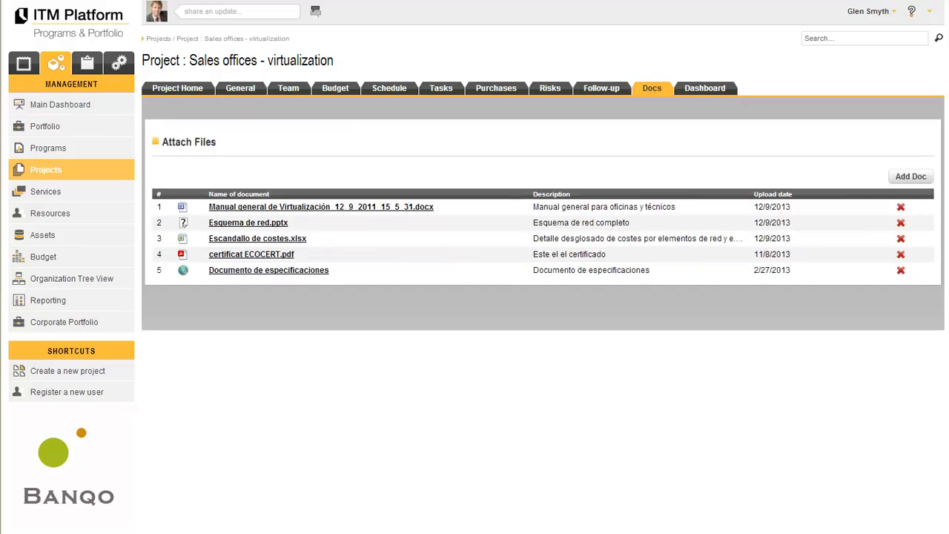
{"action": "left_click", "coordinate": [703, 88]}
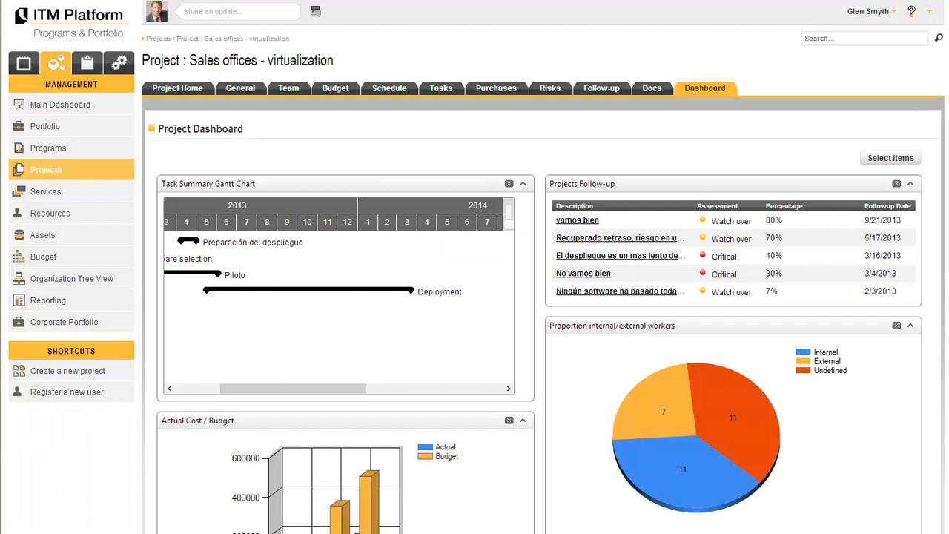
{"action": "left_click", "coordinate": [86, 62]}
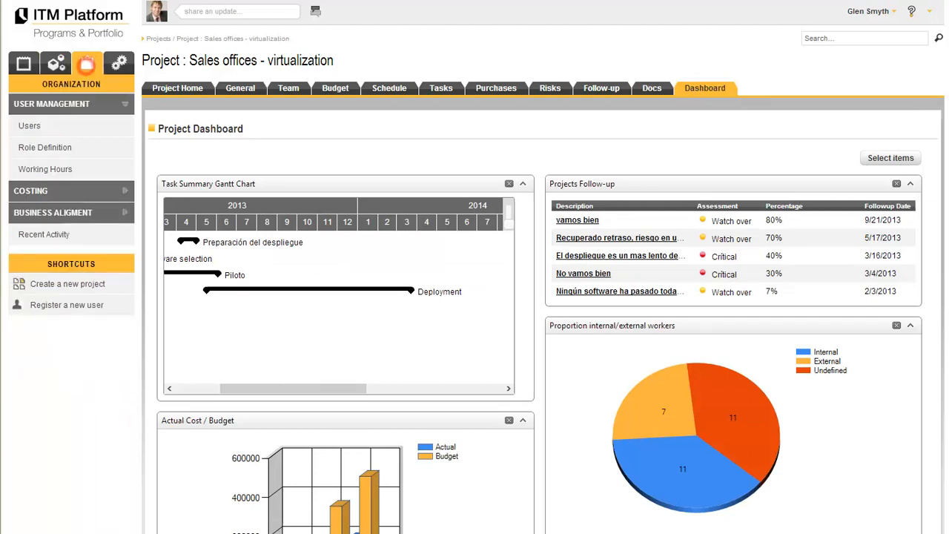
- Browse users and costing, view SLU Technologies' four category rates, then move to configuration
{"action": "left_click", "coordinate": [30, 124]}
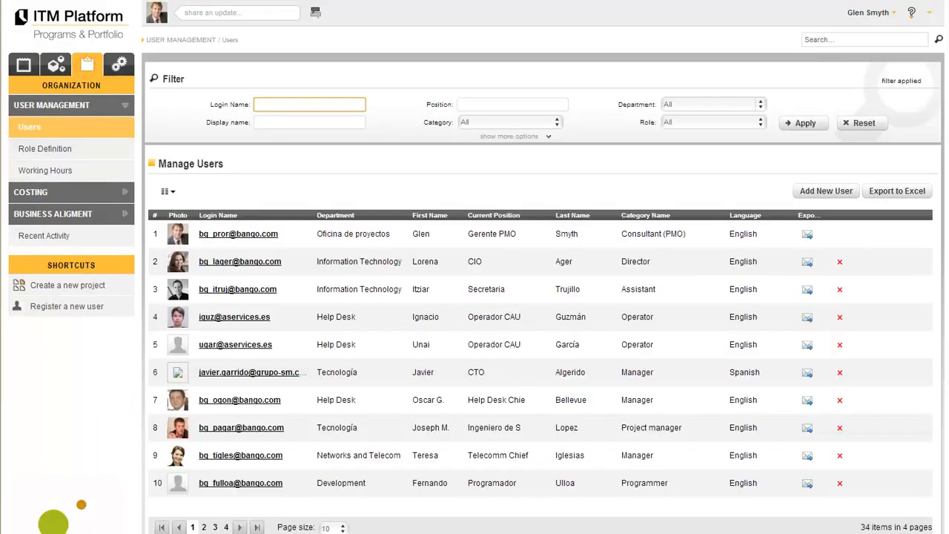
{"action": "left_click", "coordinate": [30, 193]}
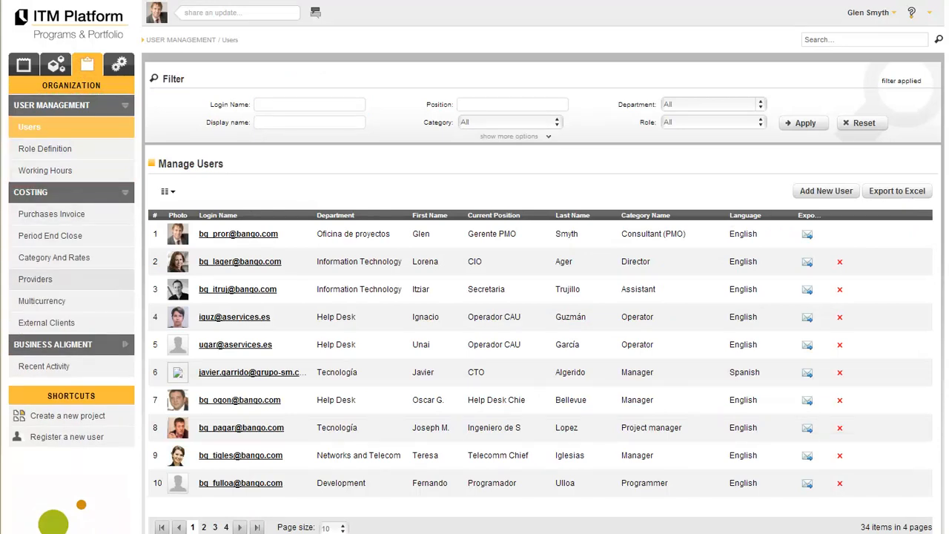
{"action": "left_click", "coordinate": [54, 344]}
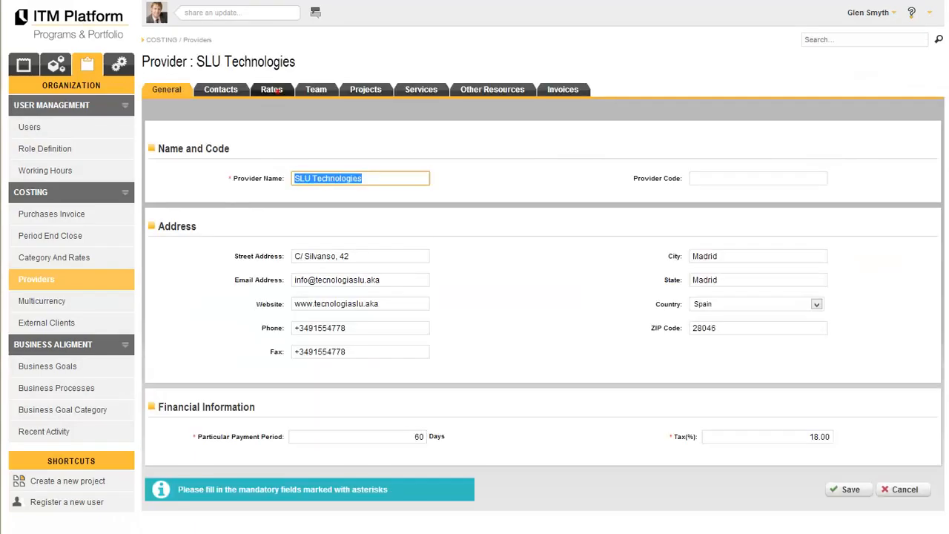
{"action": "left_click", "coordinate": [271, 89]}
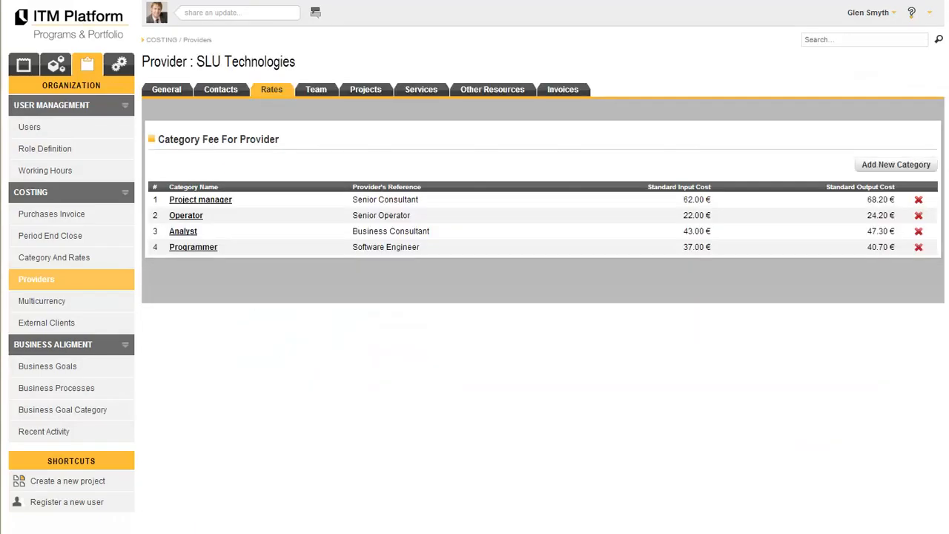
{"action": "left_click", "coordinate": [118, 65]}
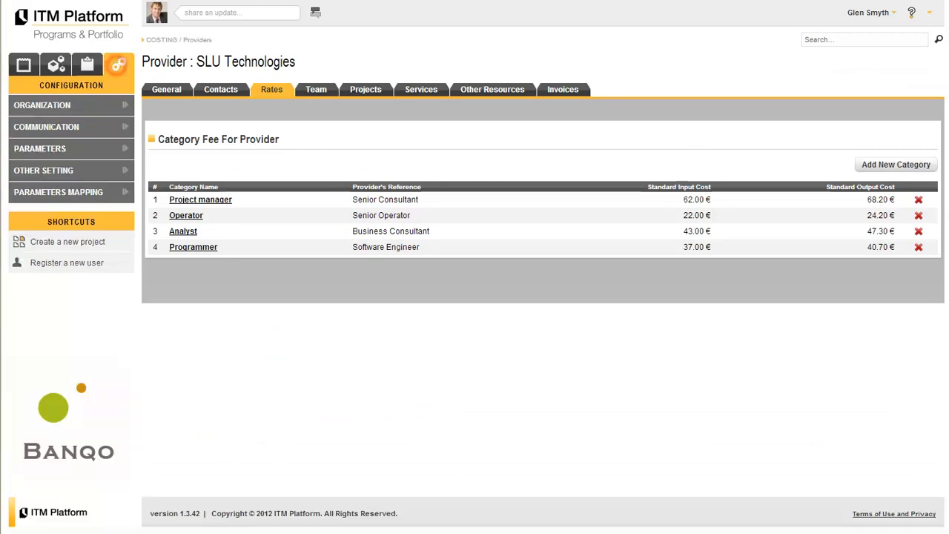
- Review the project priority parameters and project type settings
{"action": "left_click", "coordinate": [40, 148]}
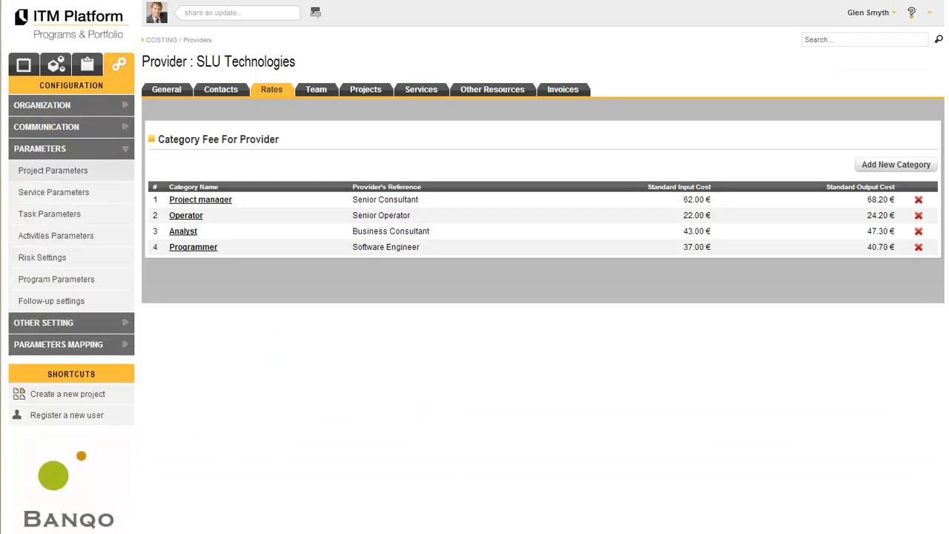
{"action": "left_click", "coordinate": [53, 169]}
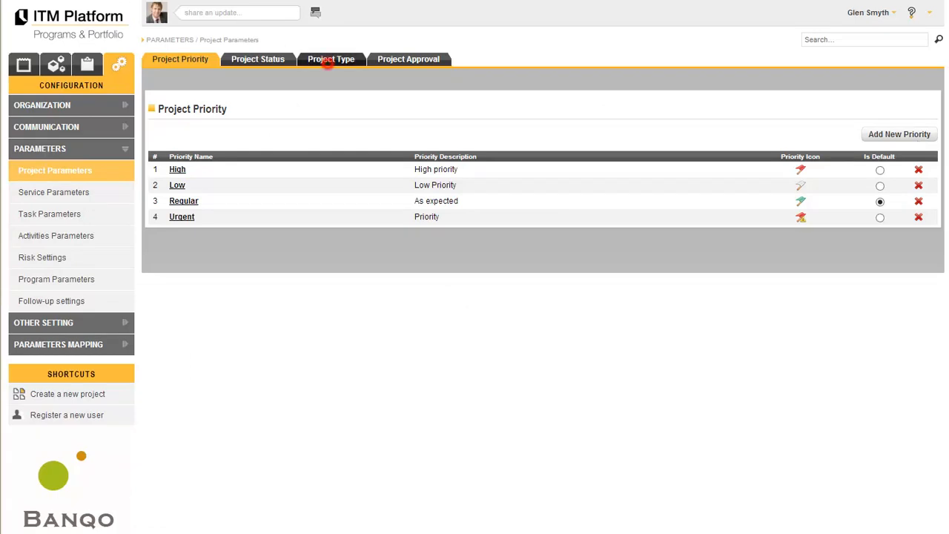
{"action": "left_click", "coordinate": [331, 60]}
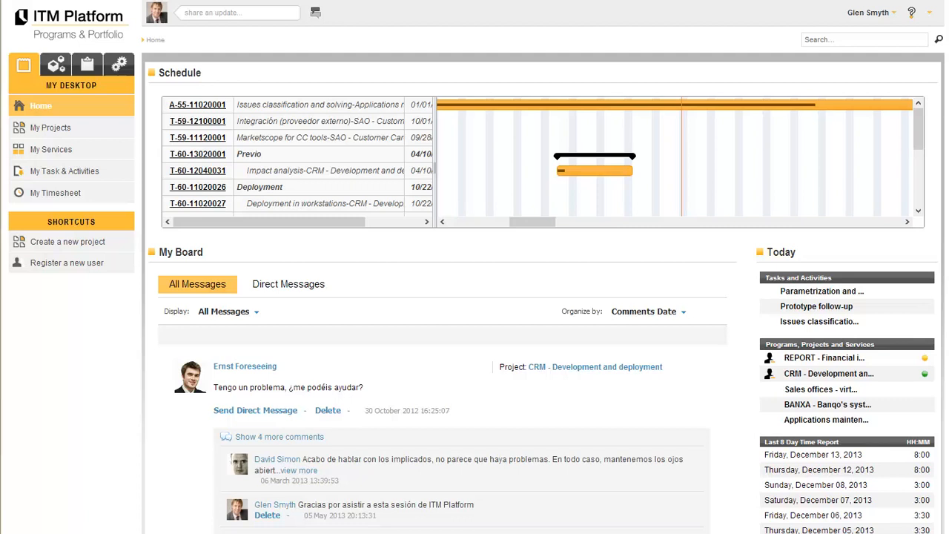
{"action": "left_click", "coordinate": [237, 12]}
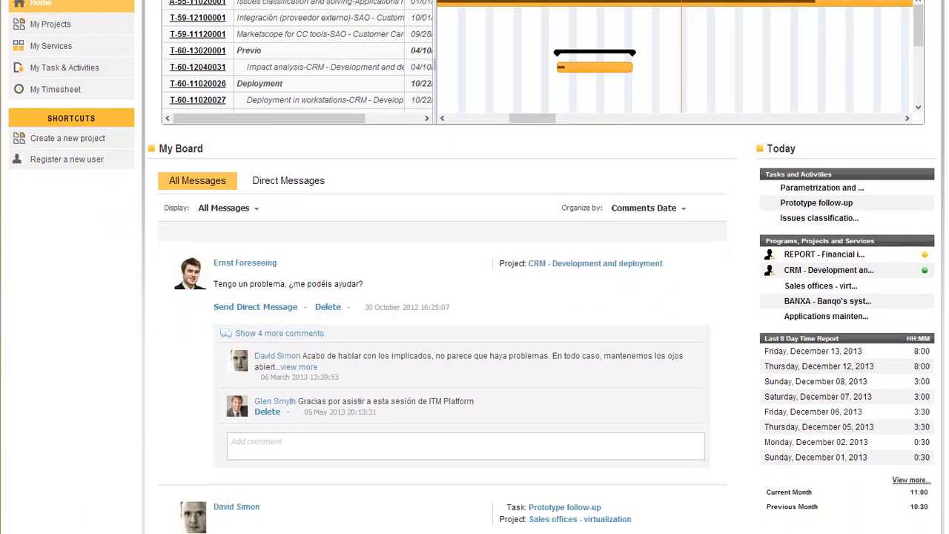
{"action": "left_click", "coordinate": [465, 445]}
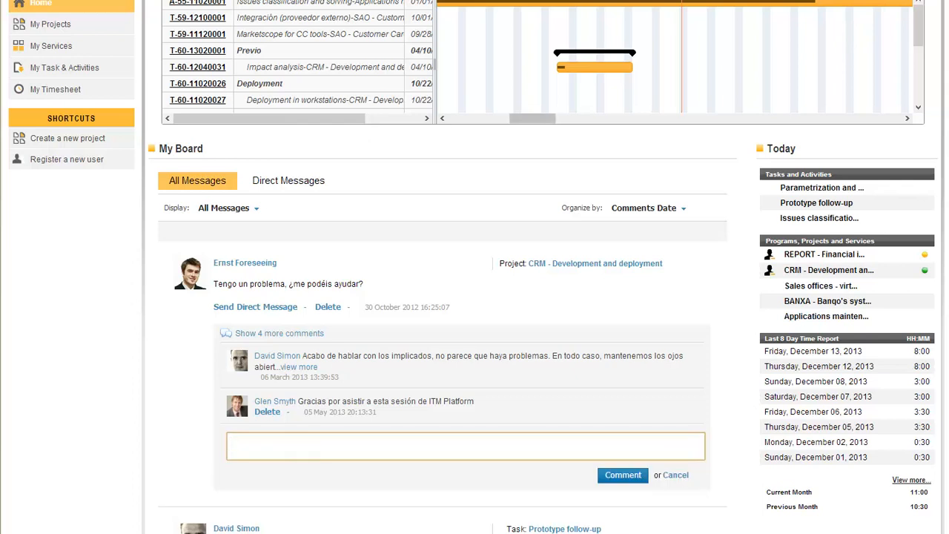
{"action": "type", "text": "Thank you for atten"}
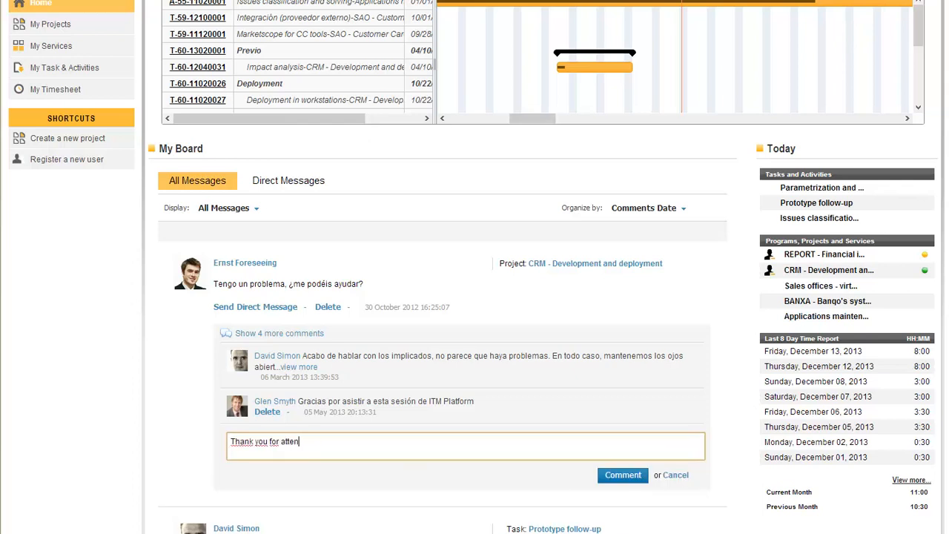